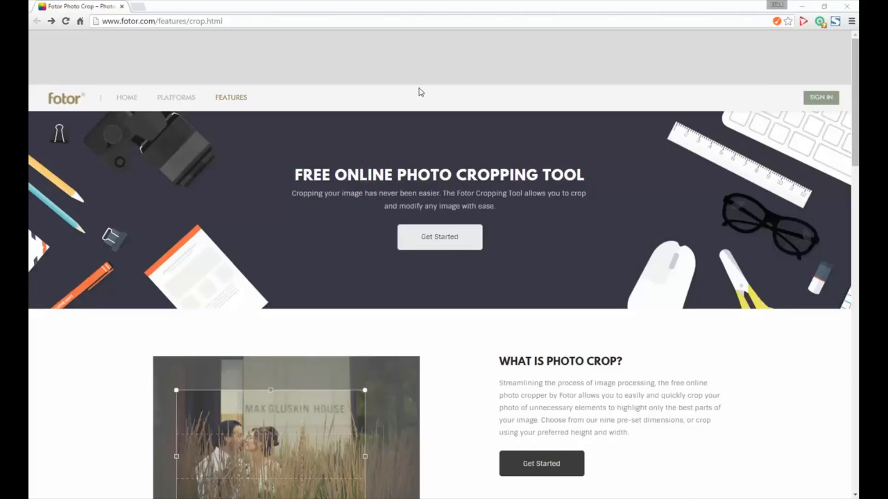
{"action": "mouse_move", "coordinate": [440, 139]}
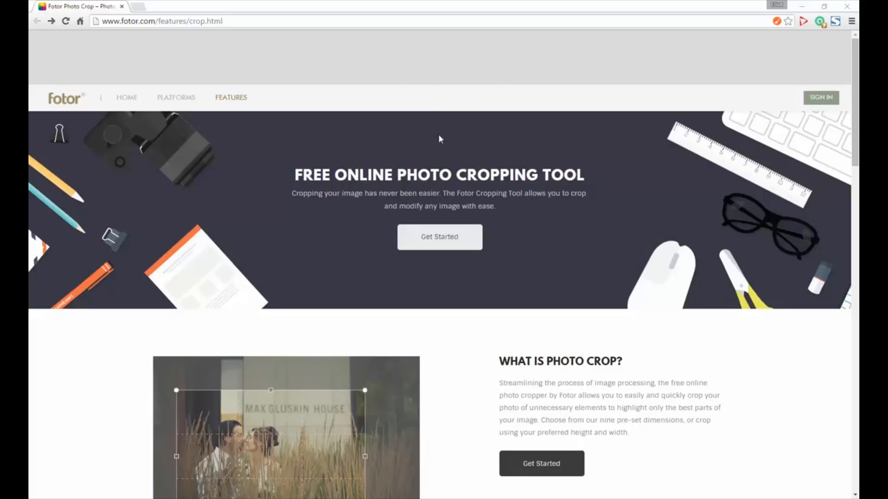
{"action": "mouse_move", "coordinate": [468, 133]}
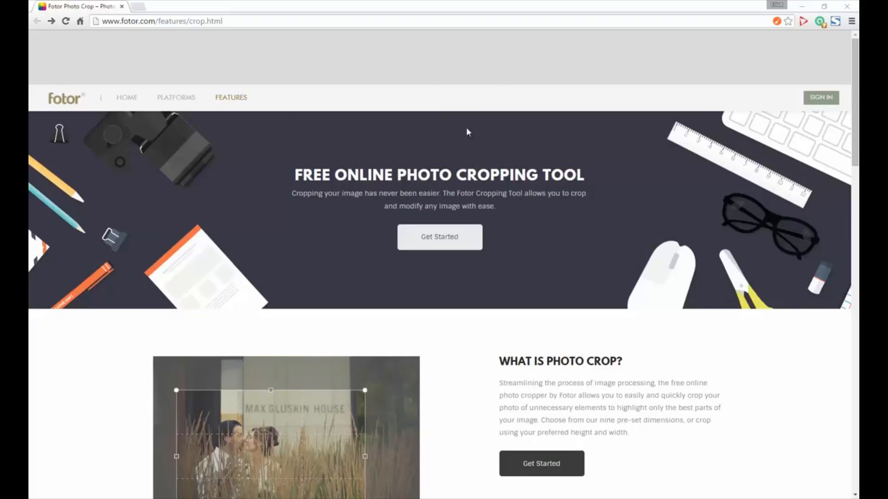
{"action": "mouse_move", "coordinate": [540, 256]}
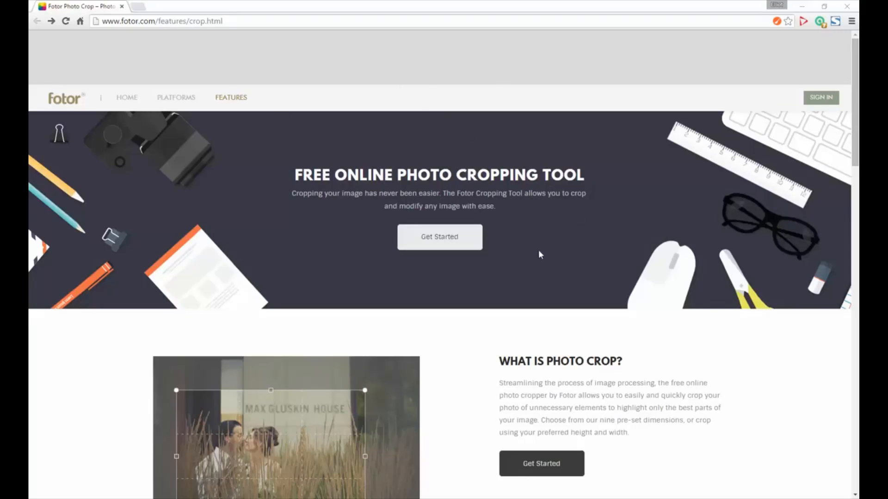
{"action": "mouse_move", "coordinate": [538, 251]}
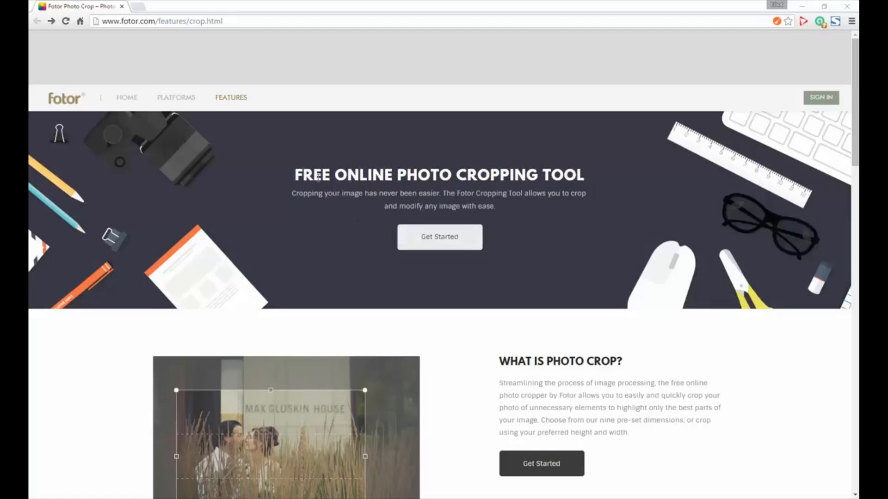
{"action": "mouse_move", "coordinate": [326, 41]}
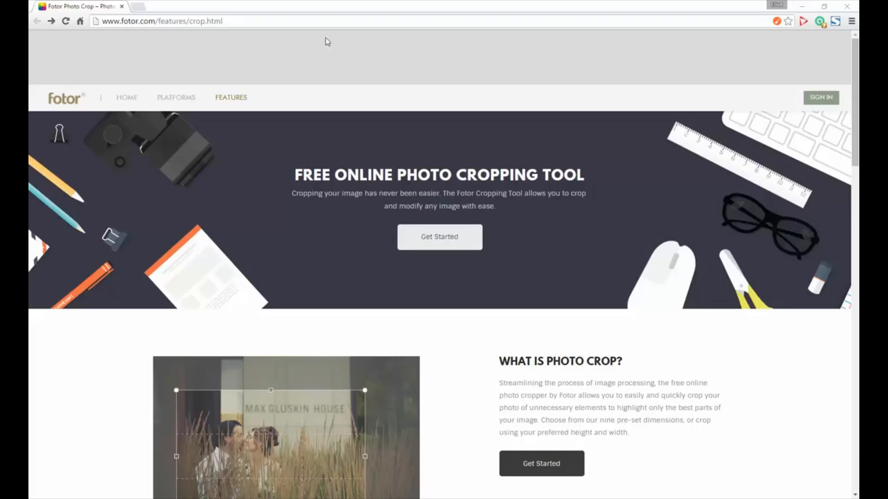
{"action": "mouse_move", "coordinate": [397, 64]}
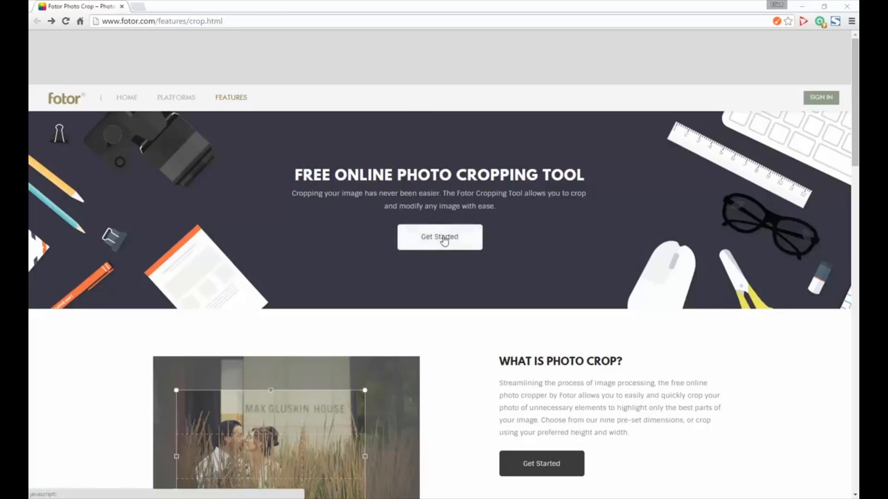
Start the editor and load the IMG_0717-Boy-Plane photo from the file picker
{"action": "left_click", "coordinate": [441, 237]}
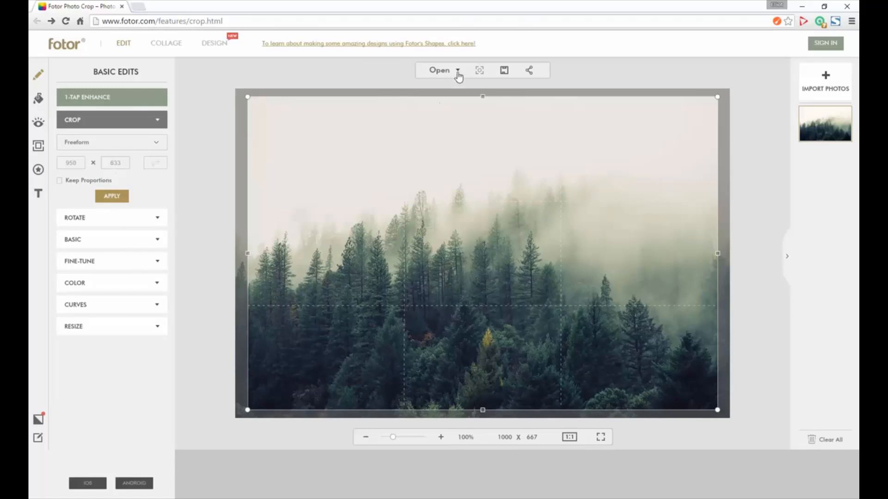
{"action": "left_click", "coordinate": [439, 70]}
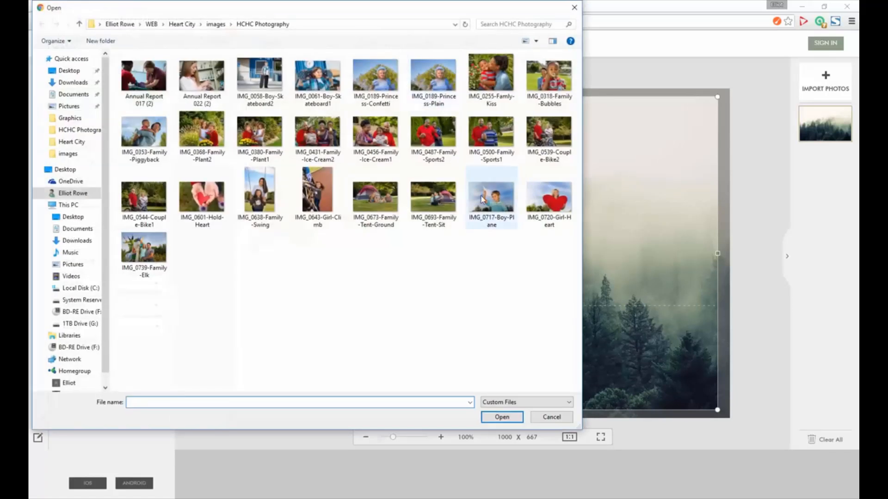
{"action": "scroll", "scroll_direction": "down", "scroll_amount": 3}
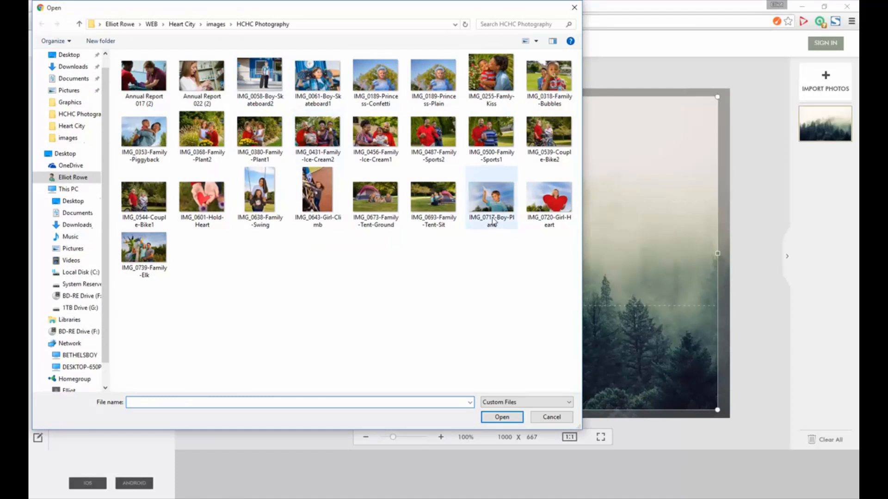
{"action": "left_click", "coordinate": [490, 197]}
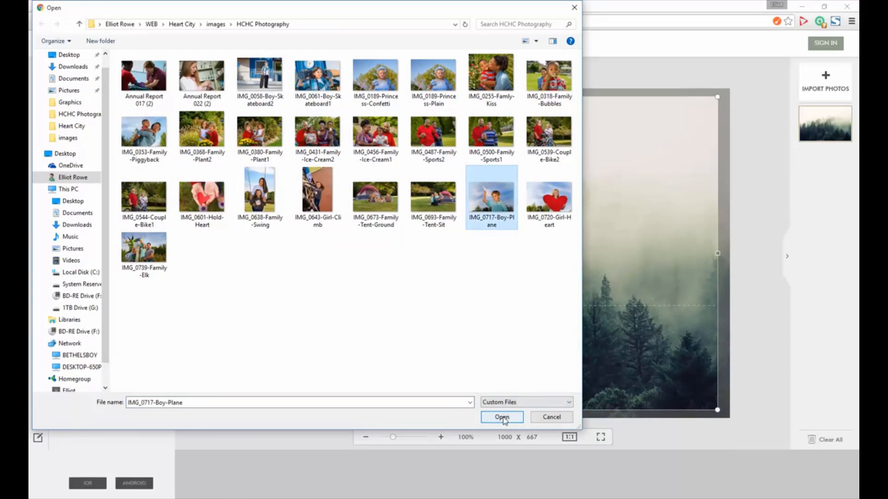
{"action": "left_click", "coordinate": [501, 416]}
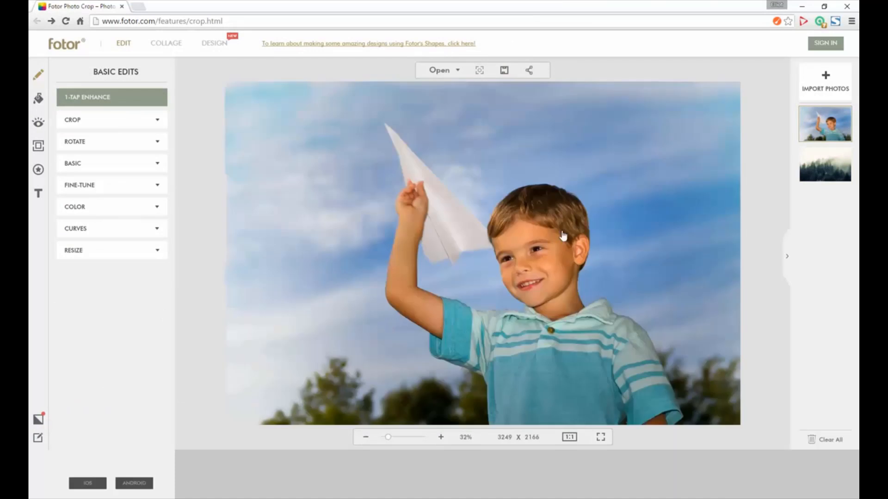
{"action": "mouse_move", "coordinate": [285, 236]}
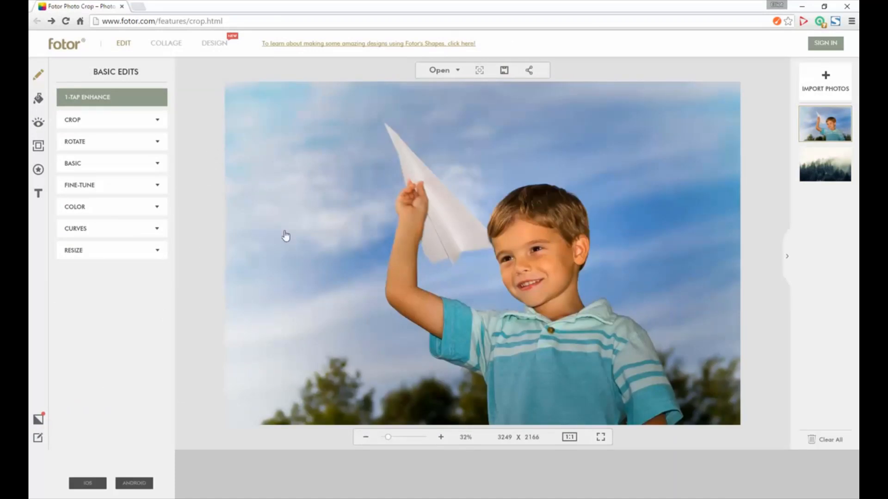
{"action": "mouse_move", "coordinate": [505, 457]}
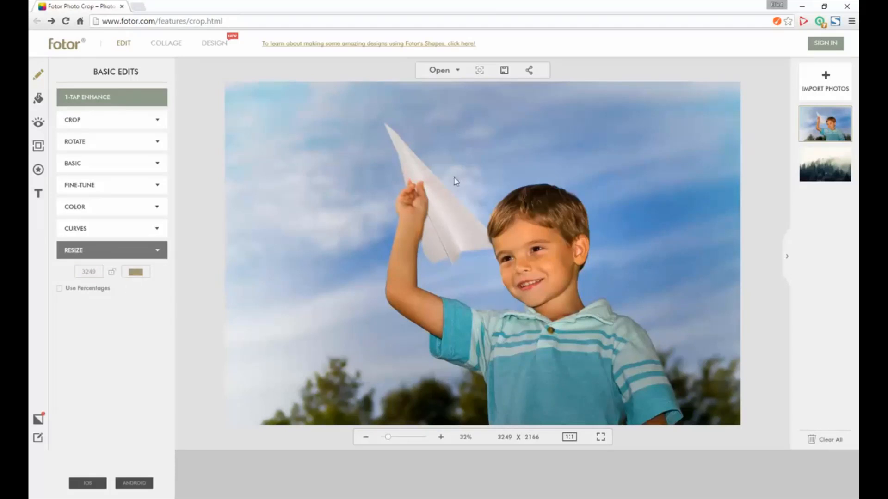
{"action": "mouse_move", "coordinate": [555, 221]}
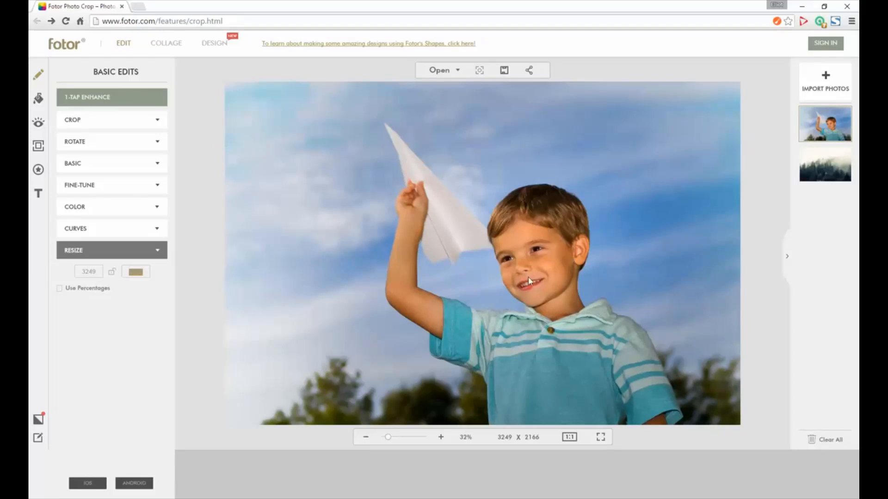
{"action": "mouse_move", "coordinate": [398, 272]}
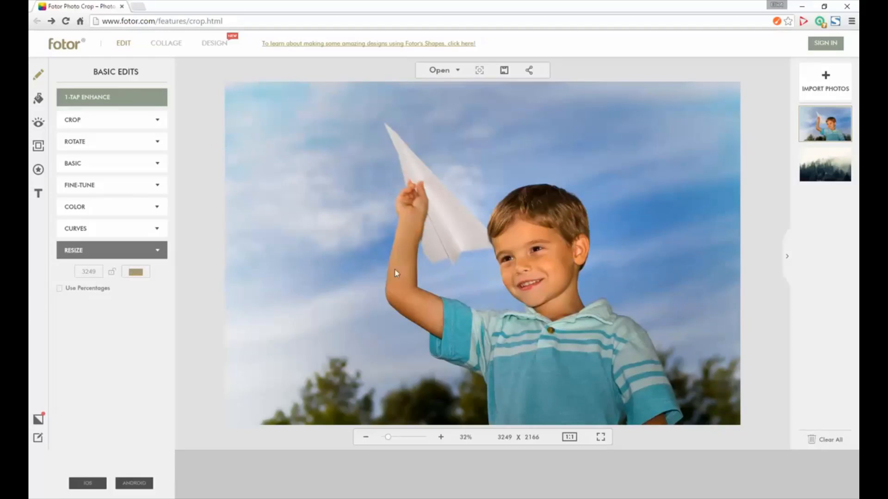
{"action": "mouse_move", "coordinate": [112, 272]}
{"action": "type", "text": "1120"}
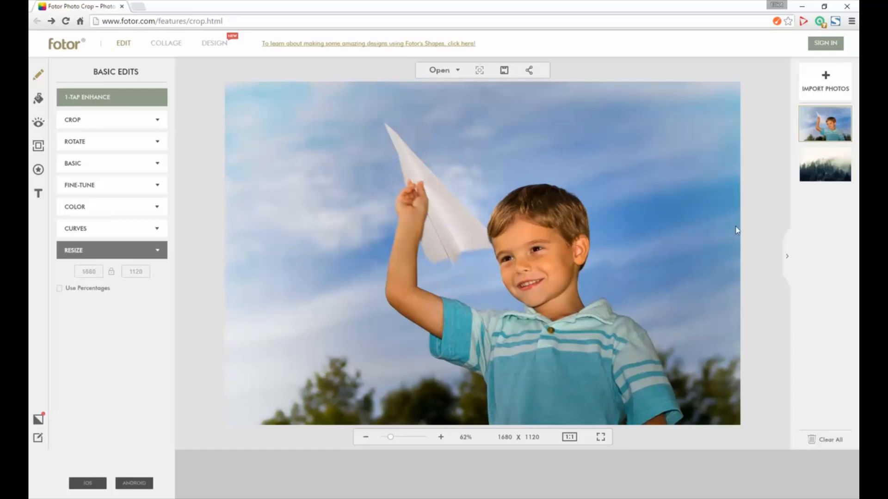
{"action": "mouse_move", "coordinate": [444, 217]}
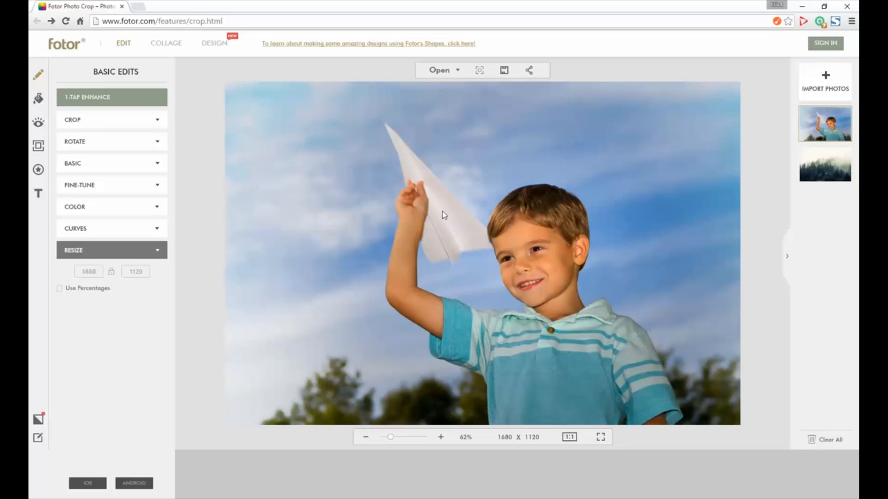
{"action": "mouse_move", "coordinate": [111, 271]}
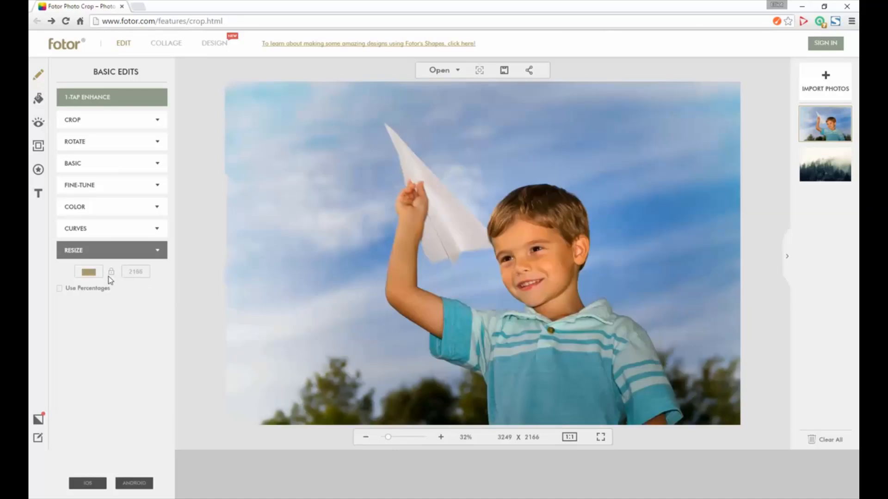
Set the width to 1680 with proportions locked so the height becomes 1120
{"action": "left_click", "coordinate": [111, 272]}
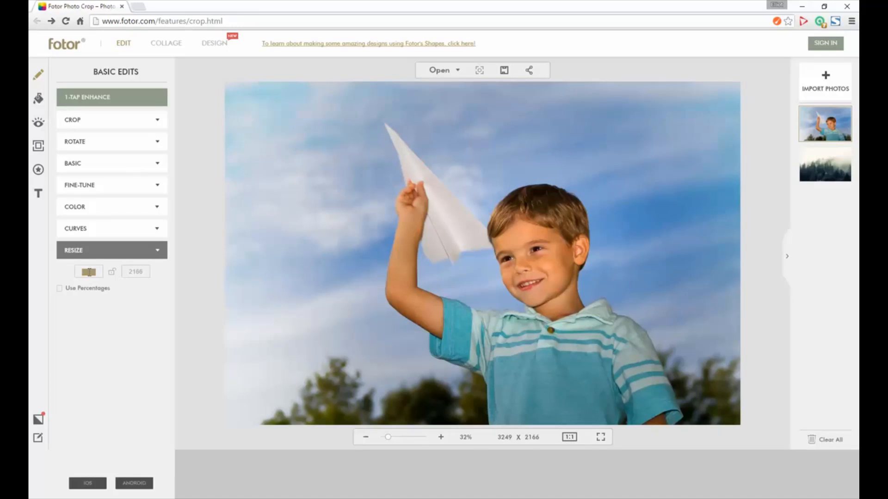
{"action": "type", "text": "1680"}
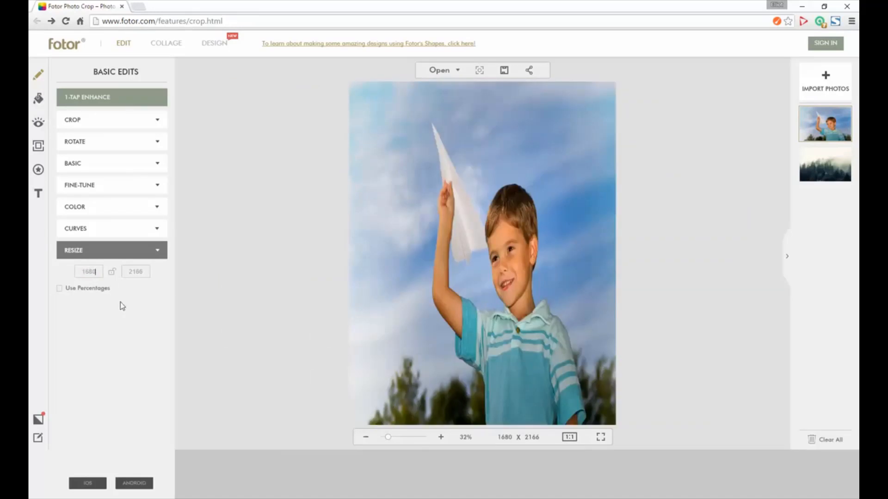
{"action": "mouse_move", "coordinate": [112, 272]}
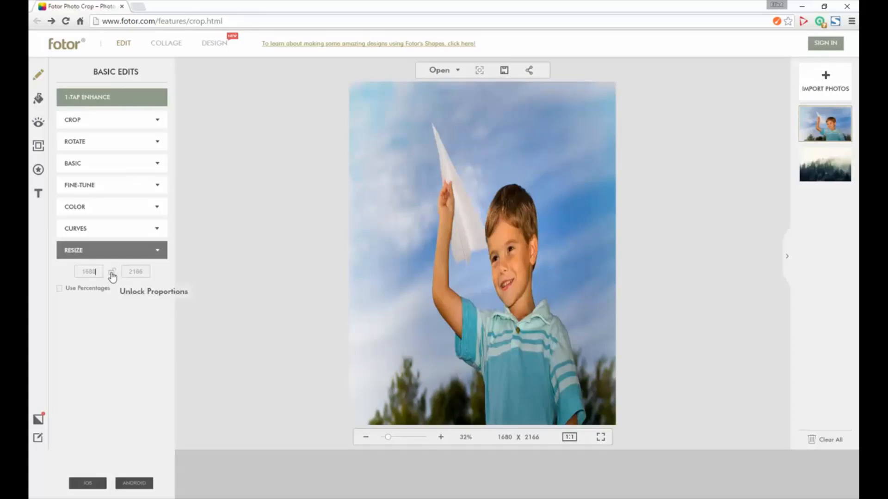
{"action": "left_click", "coordinate": [113, 272]}
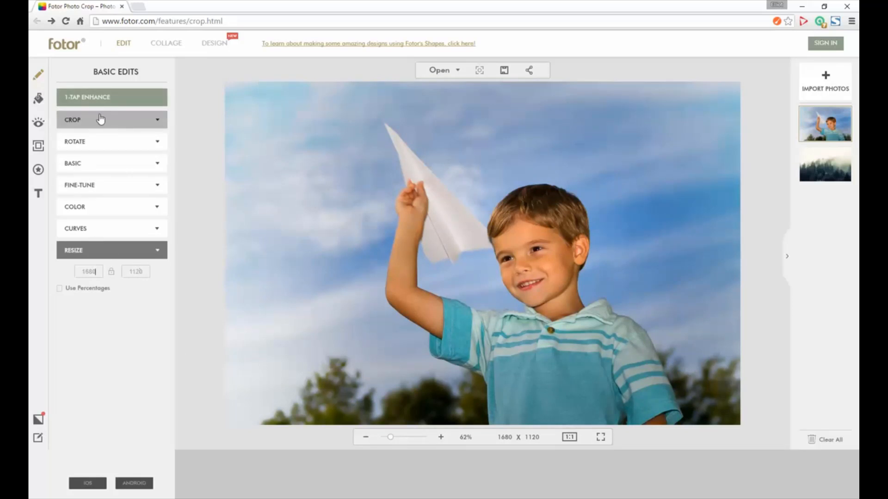
Enter the Crop settings and set the crop width to 1680
{"action": "left_click", "coordinate": [111, 119]}
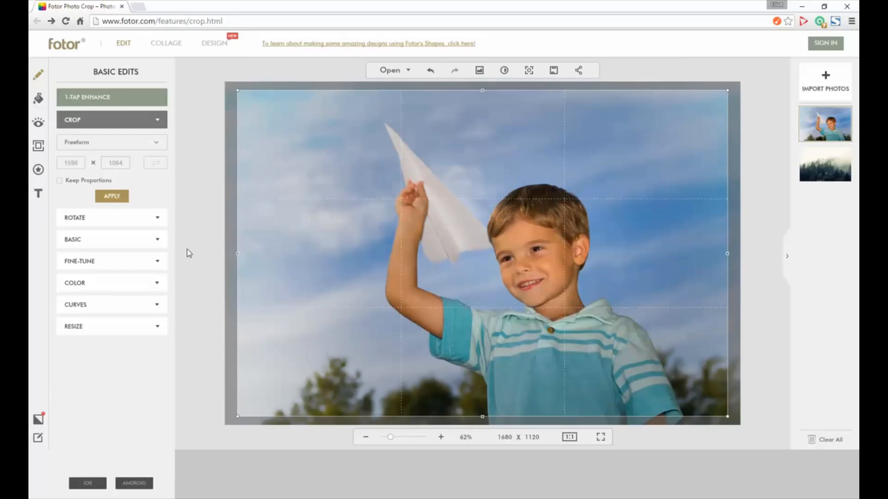
{"action": "left_click", "coordinate": [70, 162]}
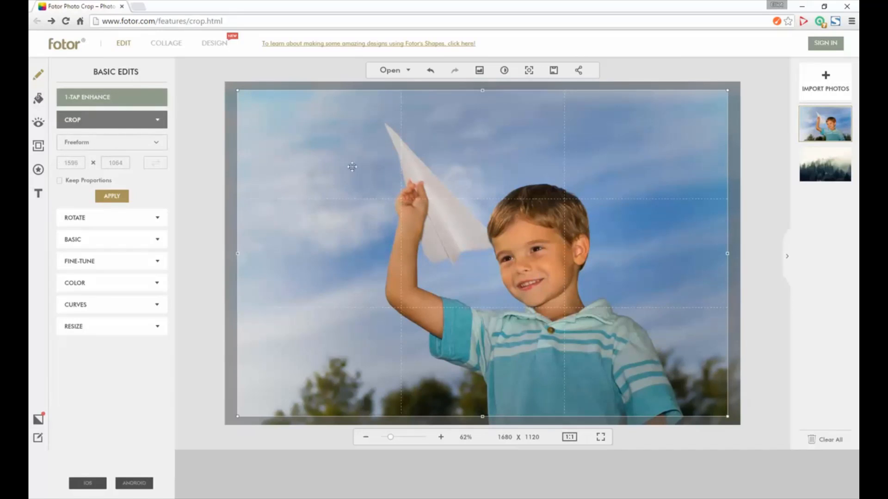
{"action": "mouse_move", "coordinate": [176, 216]}
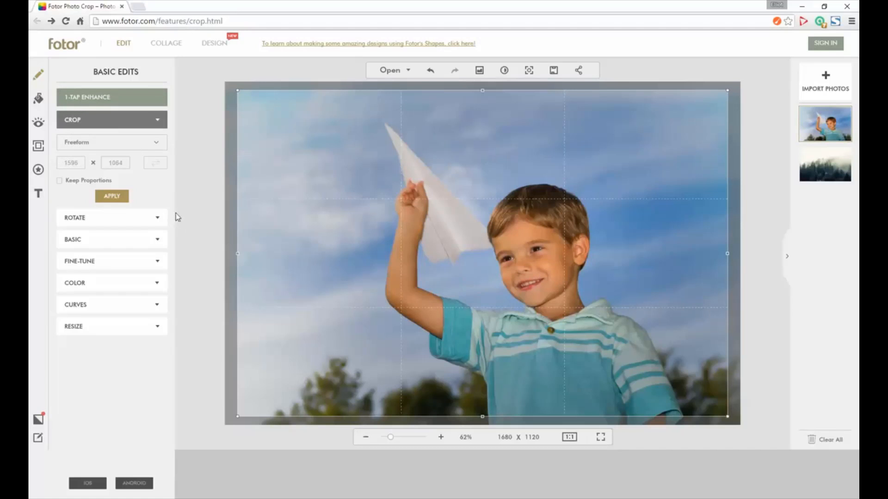
{"action": "mouse_move", "coordinate": [113, 111]}
{"action": "type", "text": "1680"}
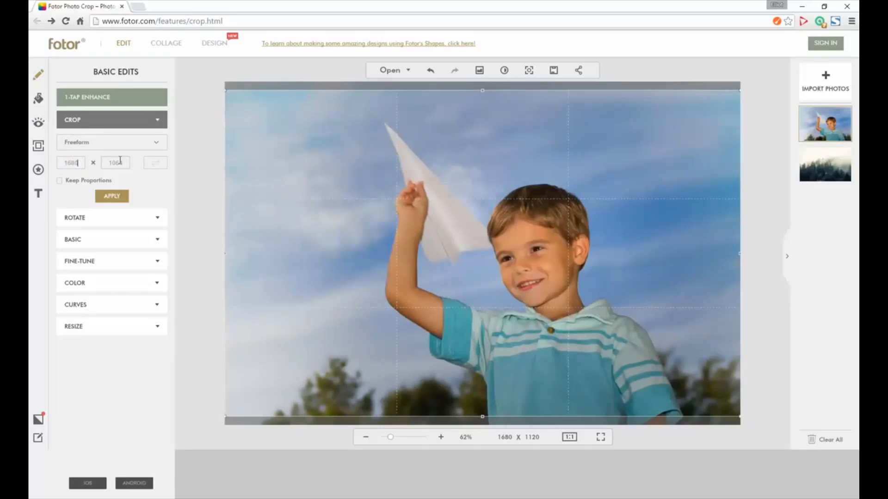
Select the current crop height so it can be replaced with 600
{"action": "left_click_drag", "start_coordinate": [482, 418], "coordinate": [482, 274]}
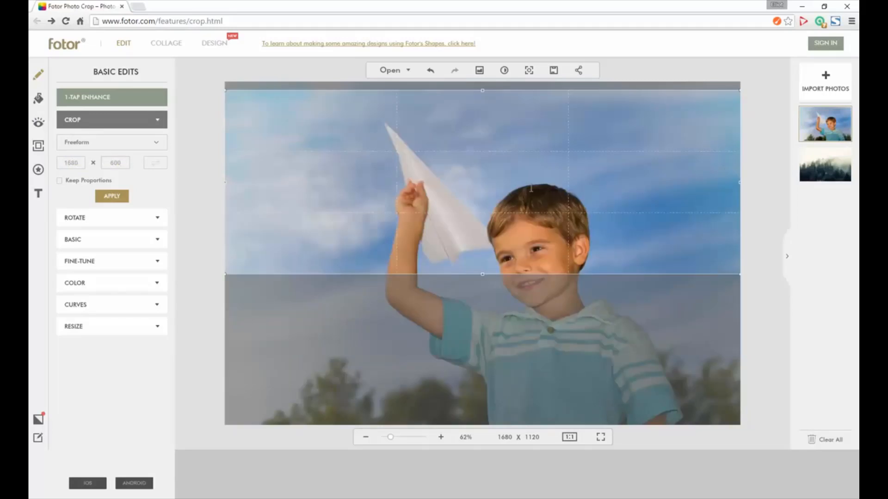
{"action": "mouse_move", "coordinate": [324, 125]}
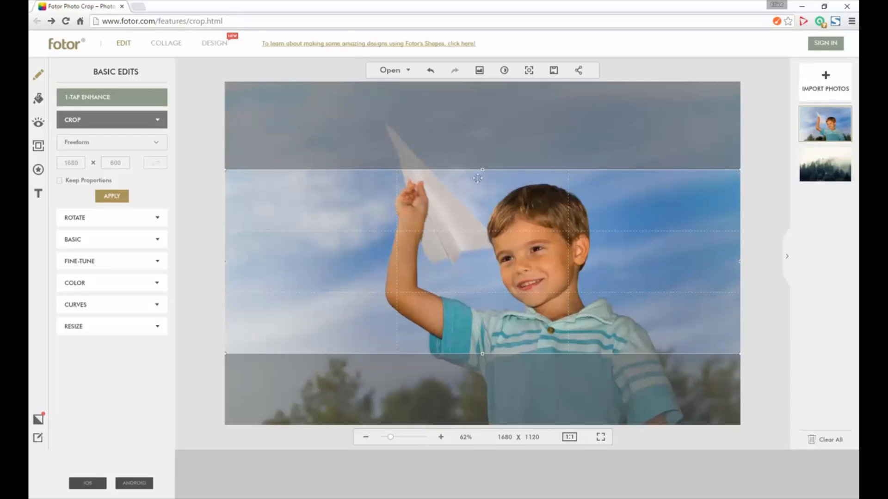
{"action": "mouse_move", "coordinate": [602, 266]}
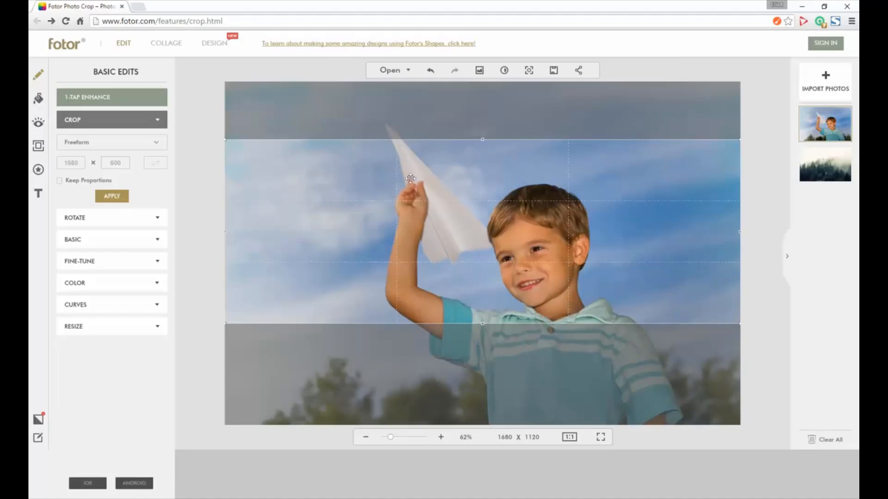
{"action": "mouse_move", "coordinate": [444, 148]}
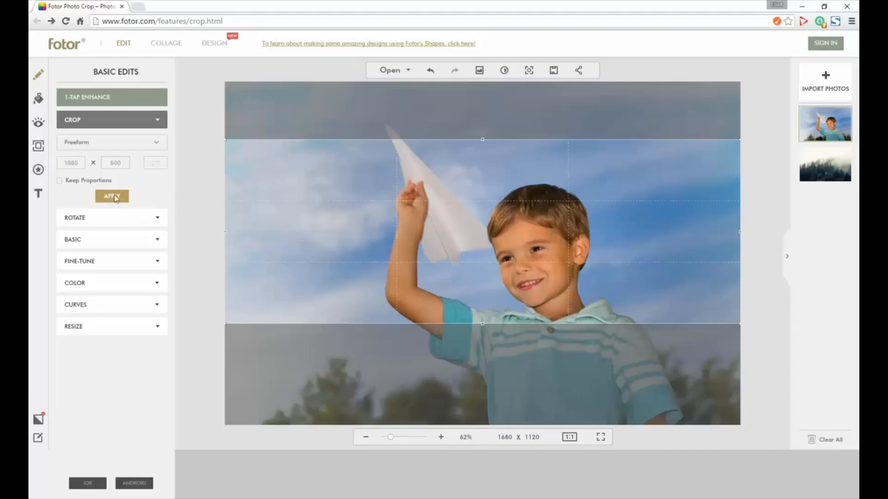
Apply the 1680×600 crop framing the boy's face and paper airplane
{"action": "left_click", "coordinate": [111, 196]}
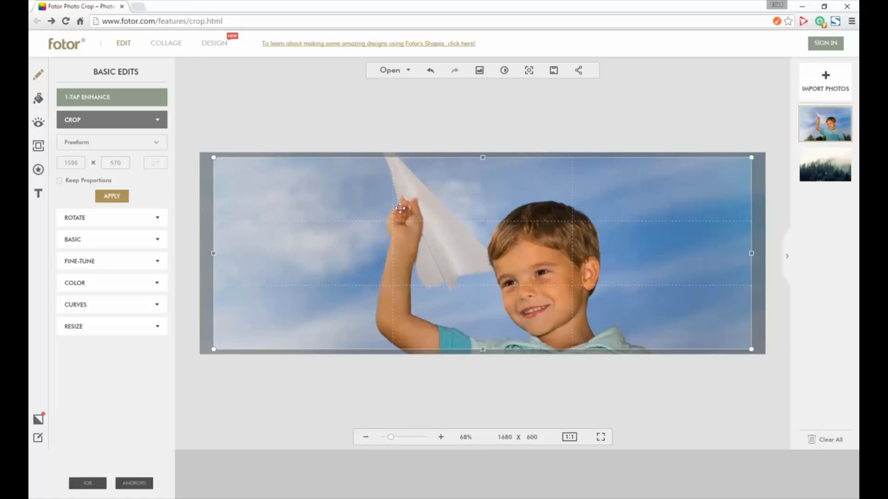
{"action": "mouse_move", "coordinate": [441, 142]}
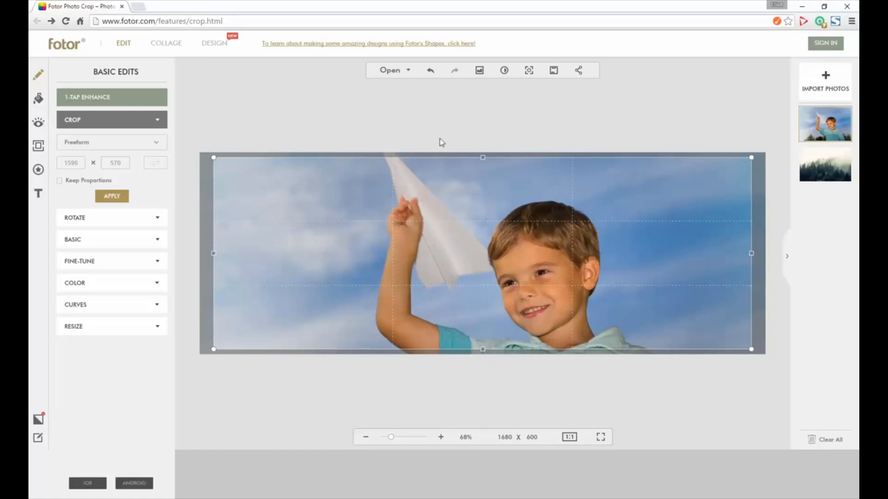
{"action": "mouse_move", "coordinate": [431, 72]}
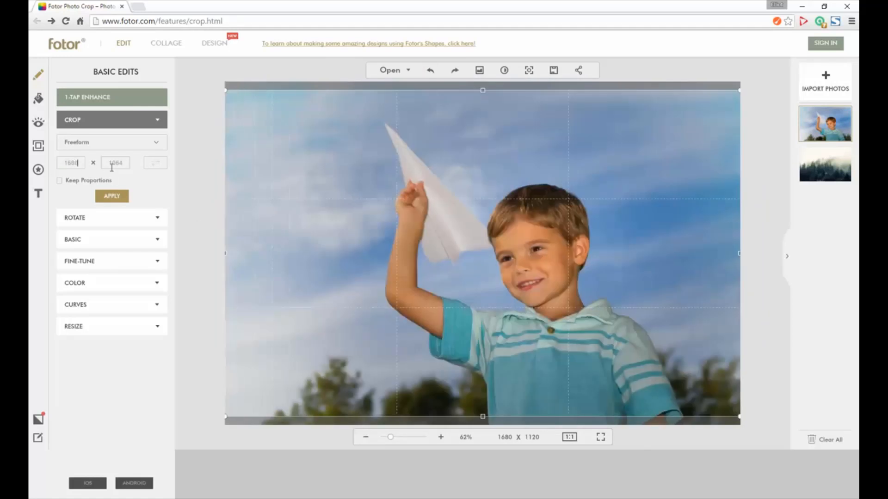
{"action": "type", "text": "600"}
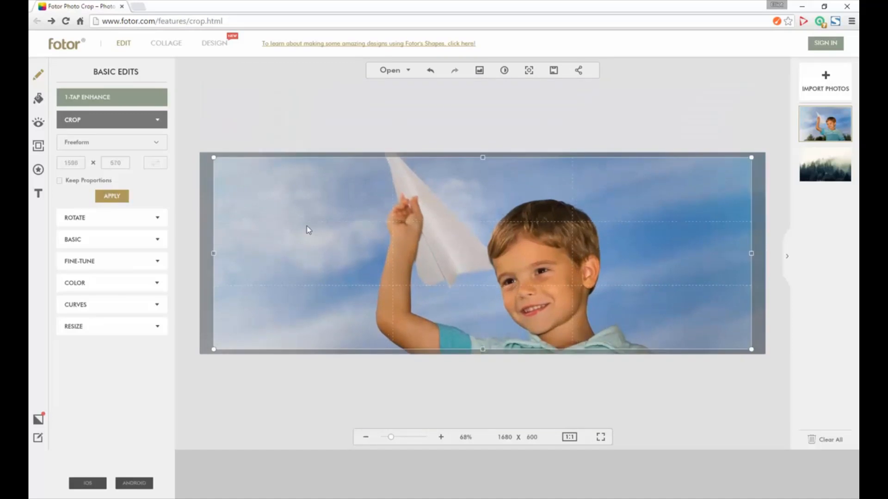
{"action": "mouse_move", "coordinate": [546, 124]}
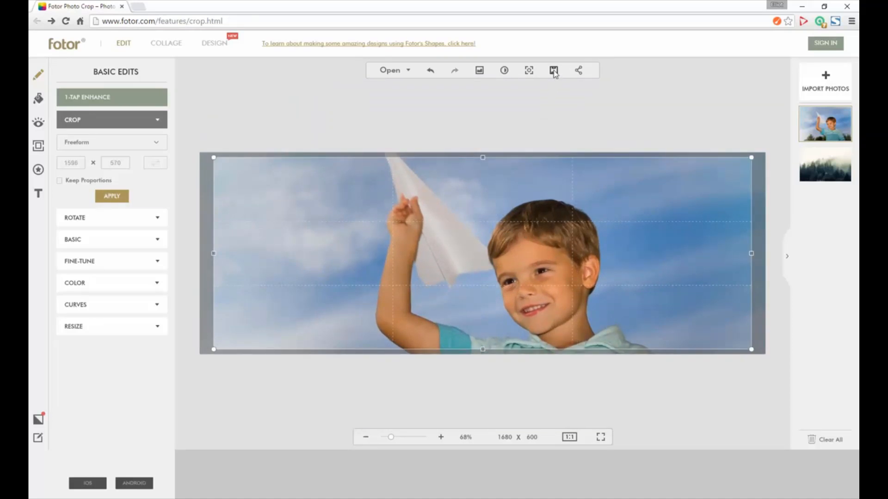
{"action": "mouse_move", "coordinate": [553, 70]}
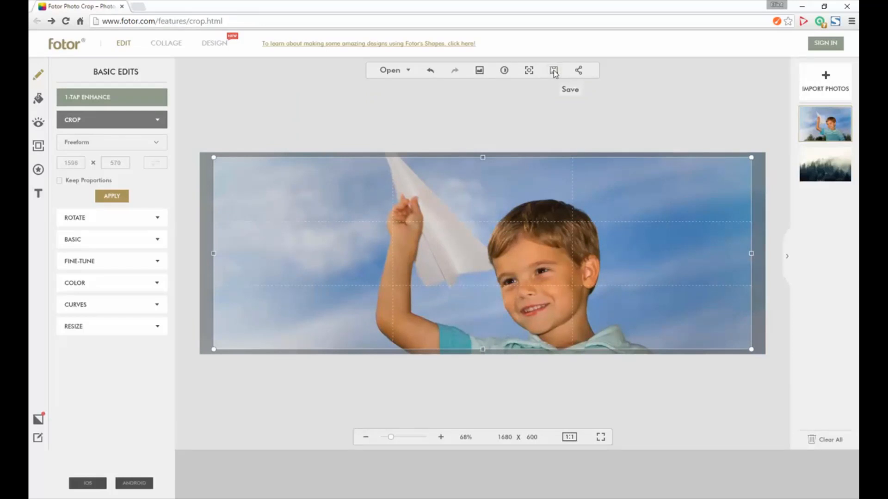
In the save settings, compare Highest quality then settle on High for the JPG
{"action": "left_click", "coordinate": [553, 70]}
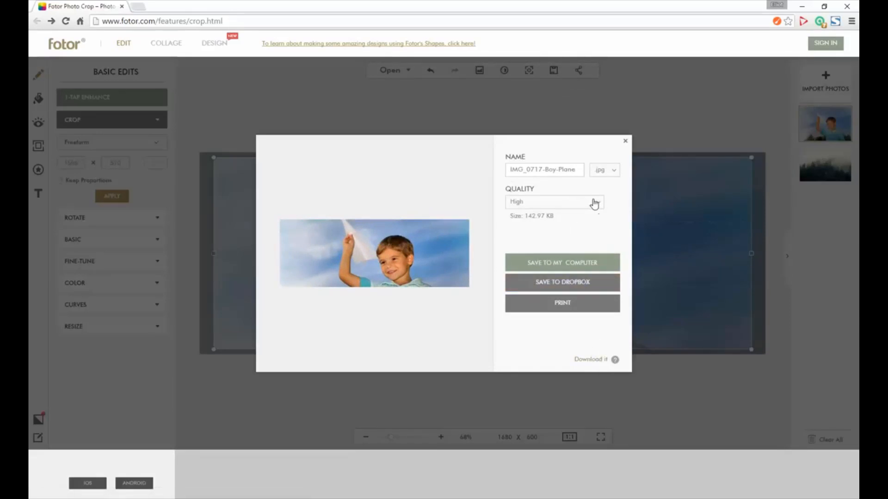
{"action": "left_click", "coordinate": [554, 201]}
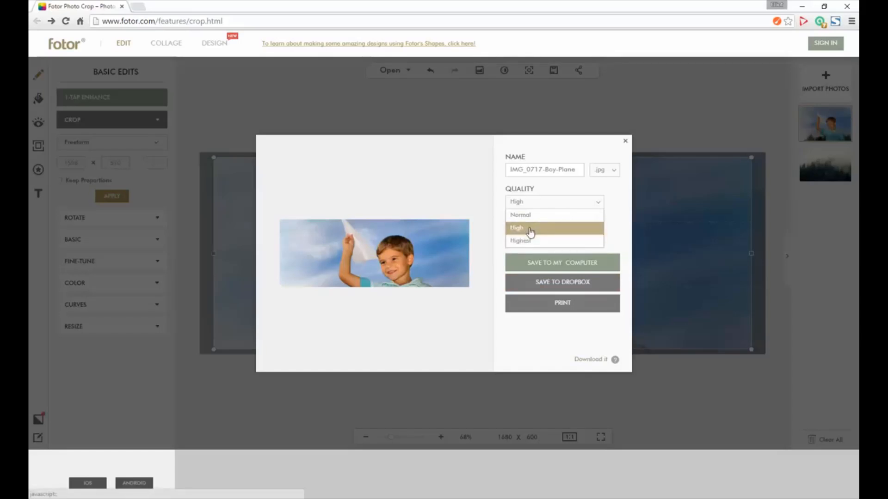
{"action": "left_click", "coordinate": [519, 240]}
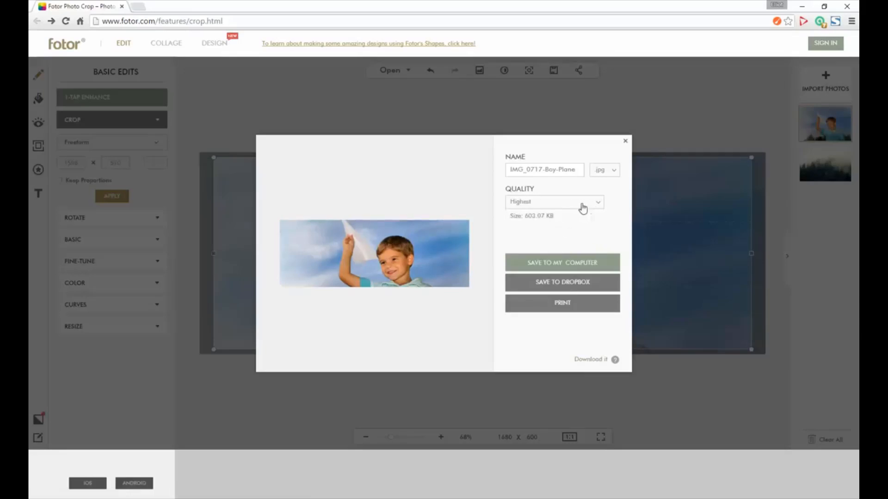
{"action": "left_click", "coordinate": [554, 201]}
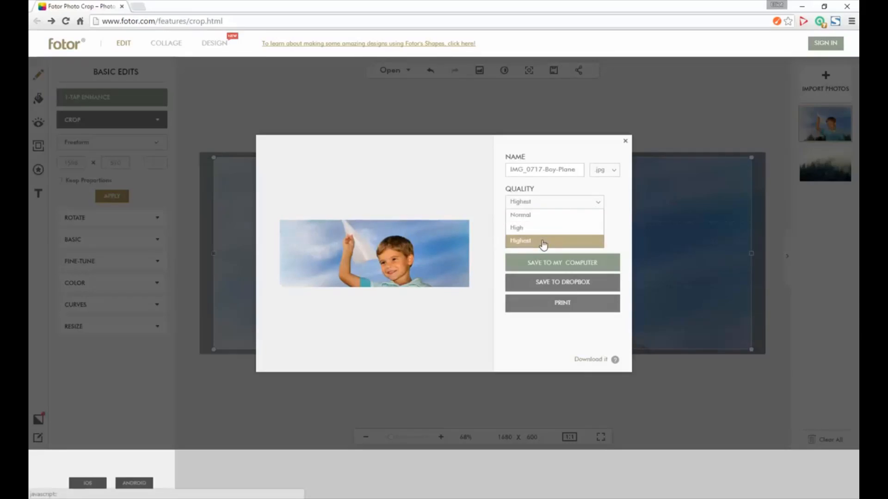
{"action": "left_click", "coordinate": [516, 227]}
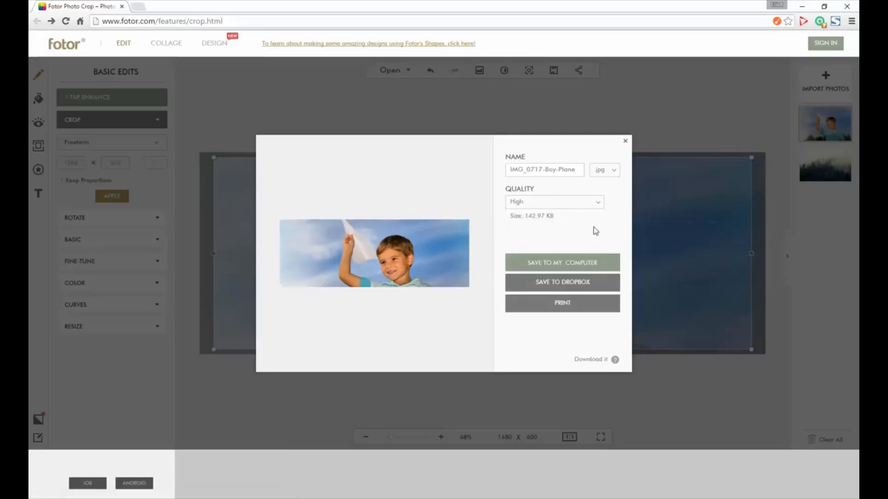
{"action": "mouse_move", "coordinate": [563, 201]}
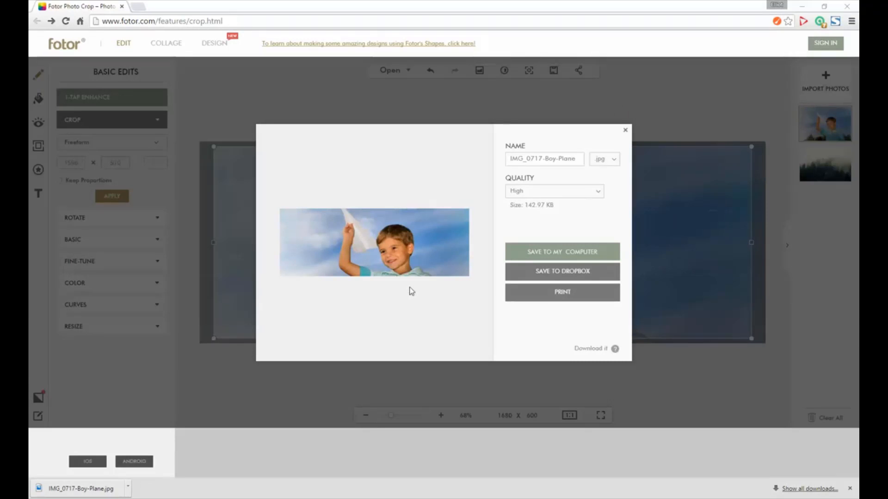
{"action": "mouse_move", "coordinate": [436, 319]}
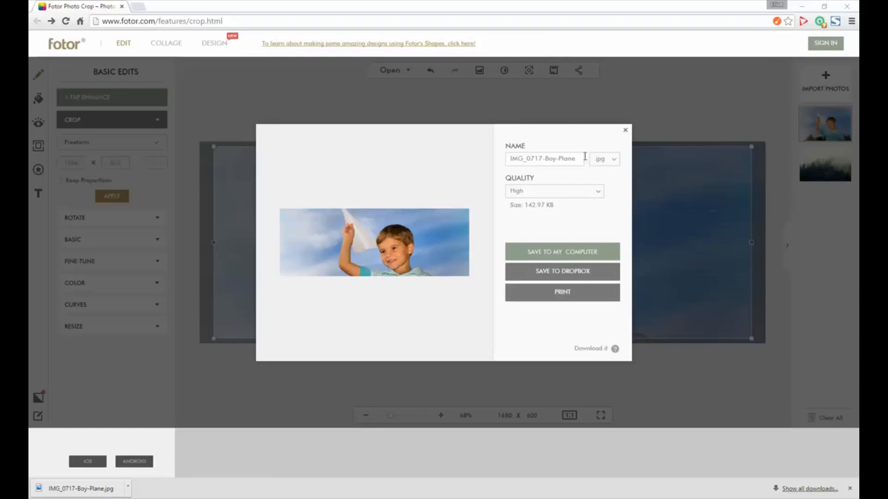
Close the save settings after downloading IMG_0717-Boy-Plane.jpg
{"action": "left_click", "coordinate": [625, 130]}
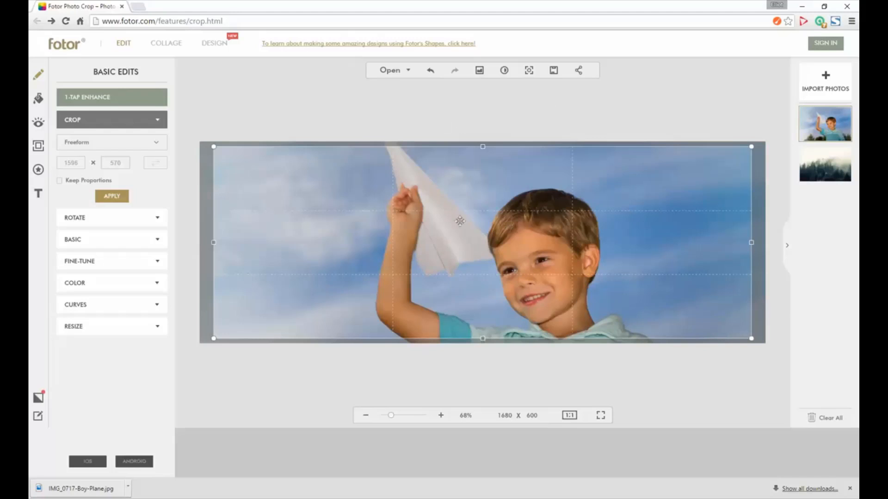
{"action": "mouse_move", "coordinate": [606, 434]}
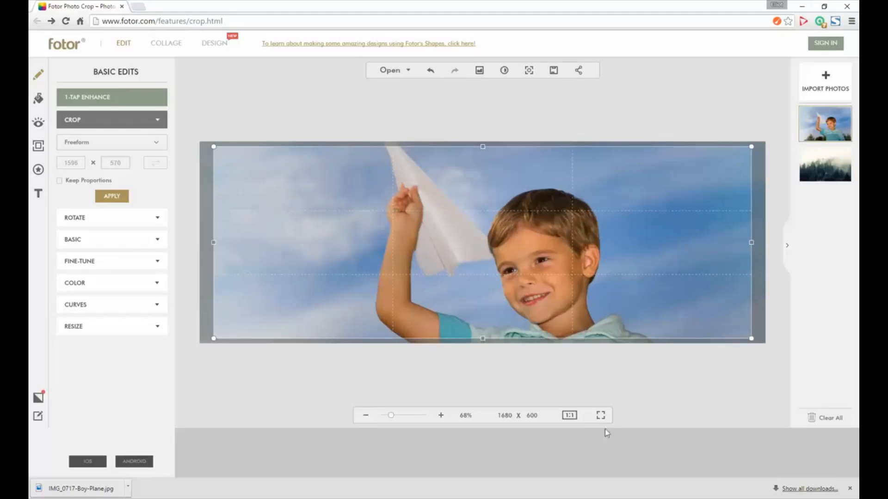
{"action": "mouse_move", "coordinate": [533, 424]}
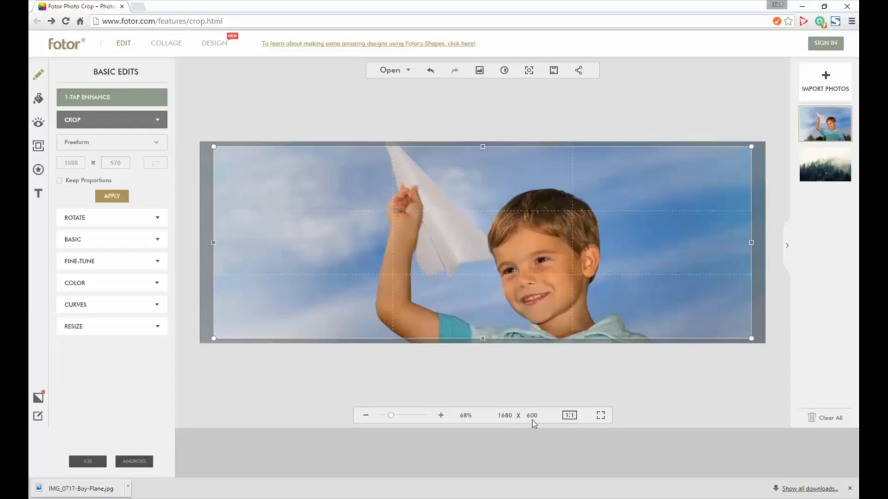
{"action": "mouse_move", "coordinate": [688, 412]}
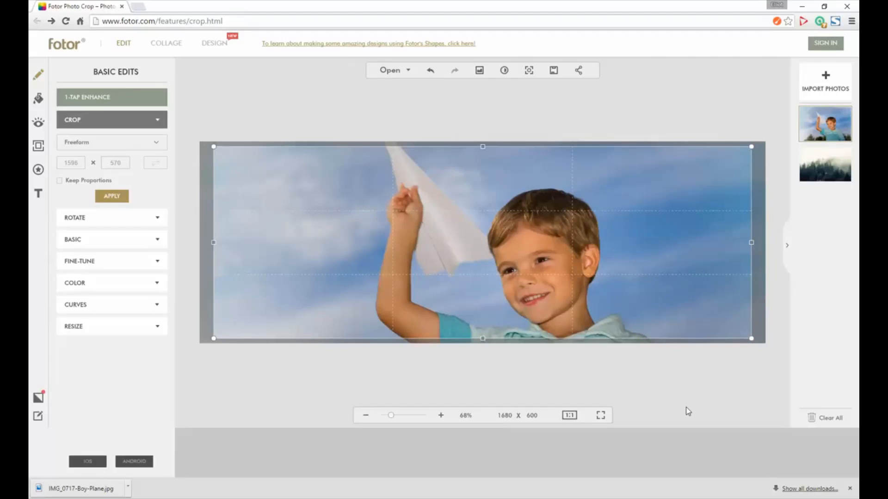
{"action": "mouse_move", "coordinate": [531, 430]}
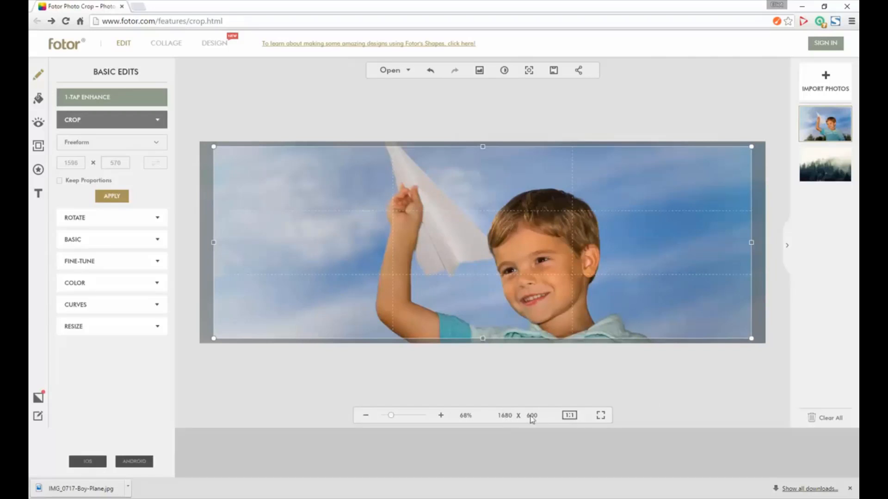